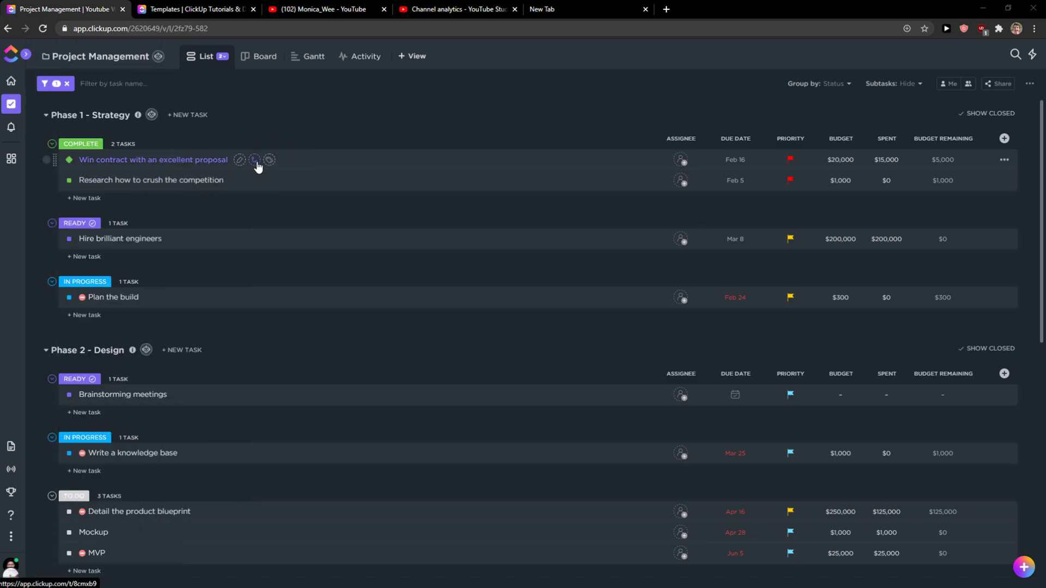
mouse_move(312, 162)
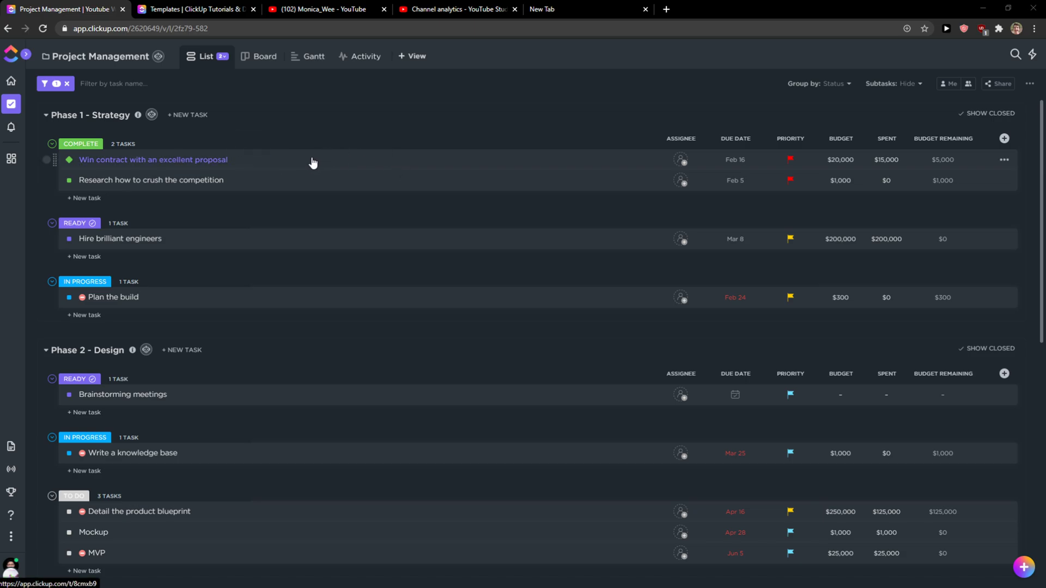
- Clear the urgent priority flag on the Win contract task and close its view
left_click(154, 159)
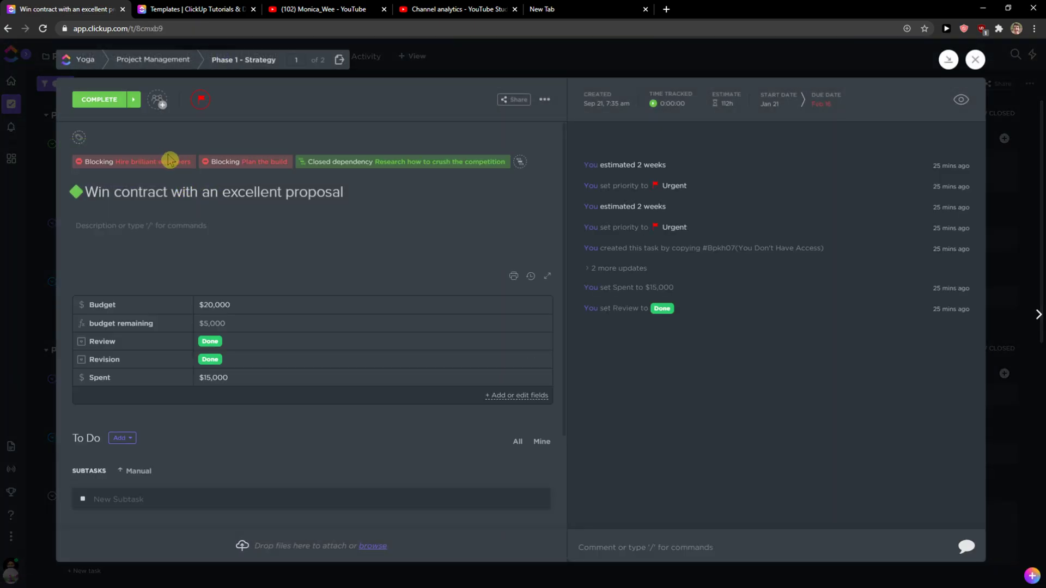
mouse_move(231, 122)
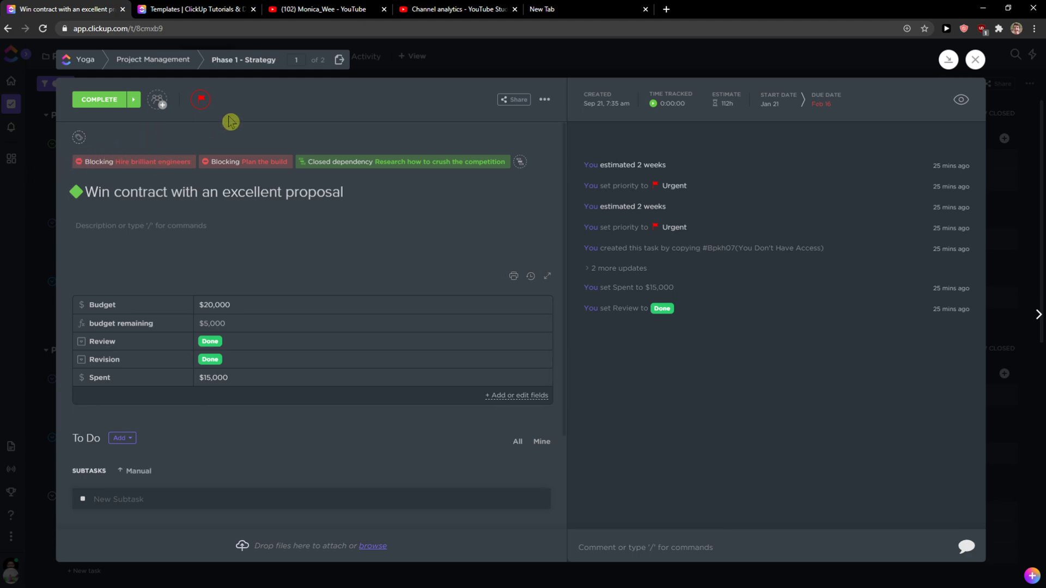
left_click(201, 100)
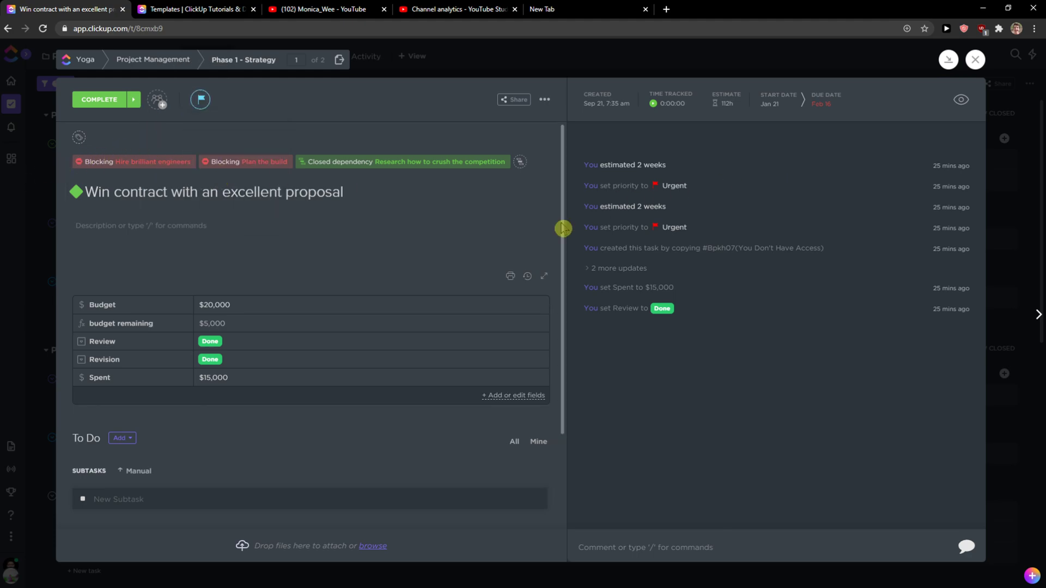
left_click(974, 59)
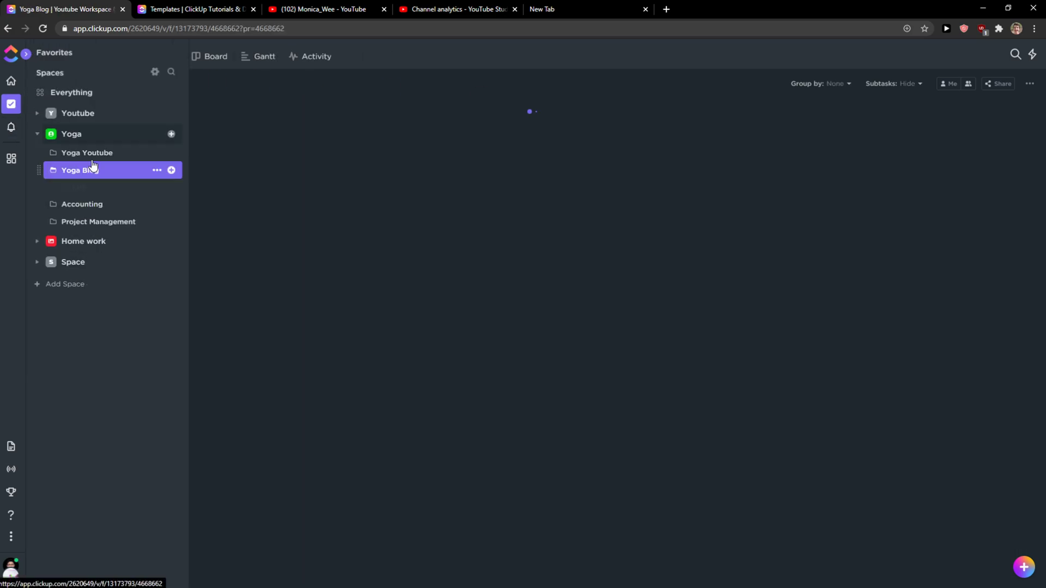
- Give the Yoga For Back task an Urgent priority in the Yoga Youtube list
left_click(79, 170)
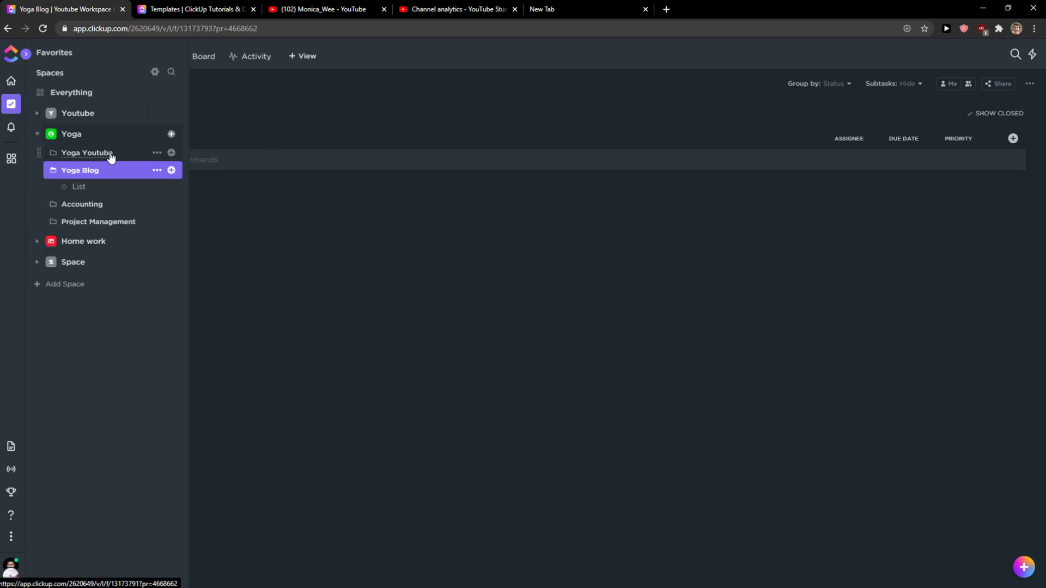
left_click(78, 187)
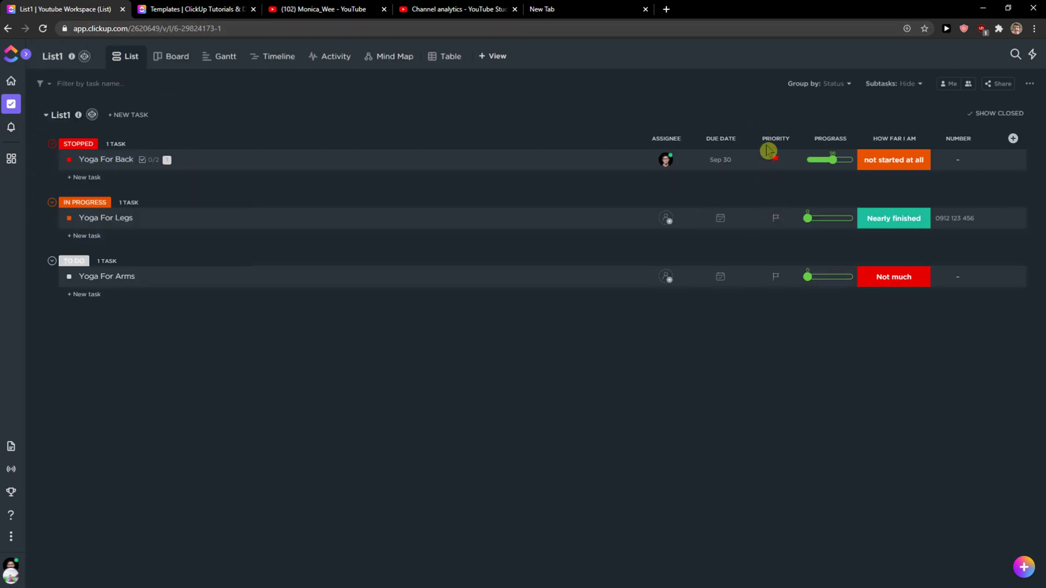
left_click(776, 159)
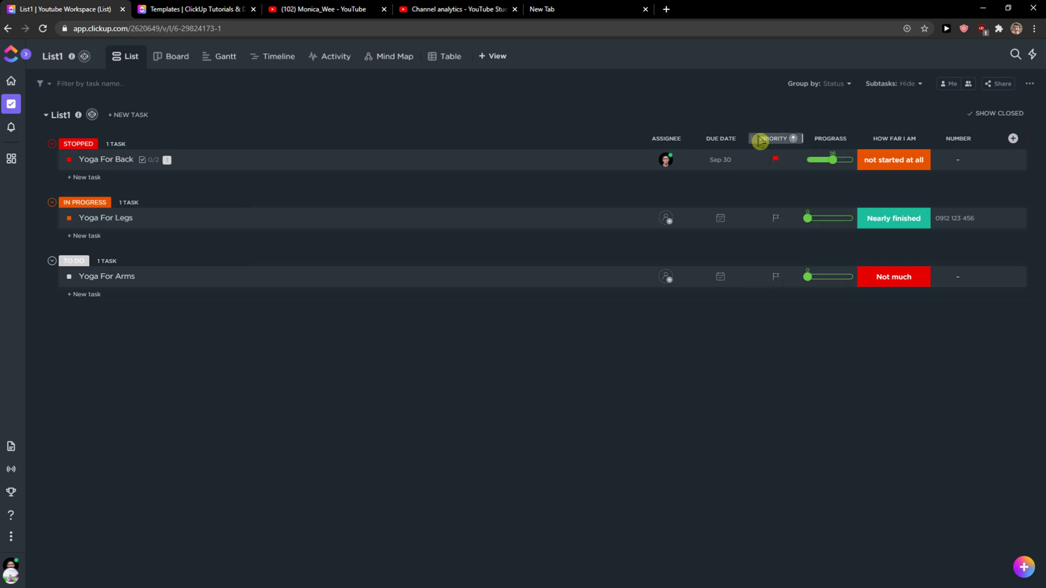
- Toggle the Priority column's visibility and bring up the Yoga For Legs task's details
left_click(773, 139)
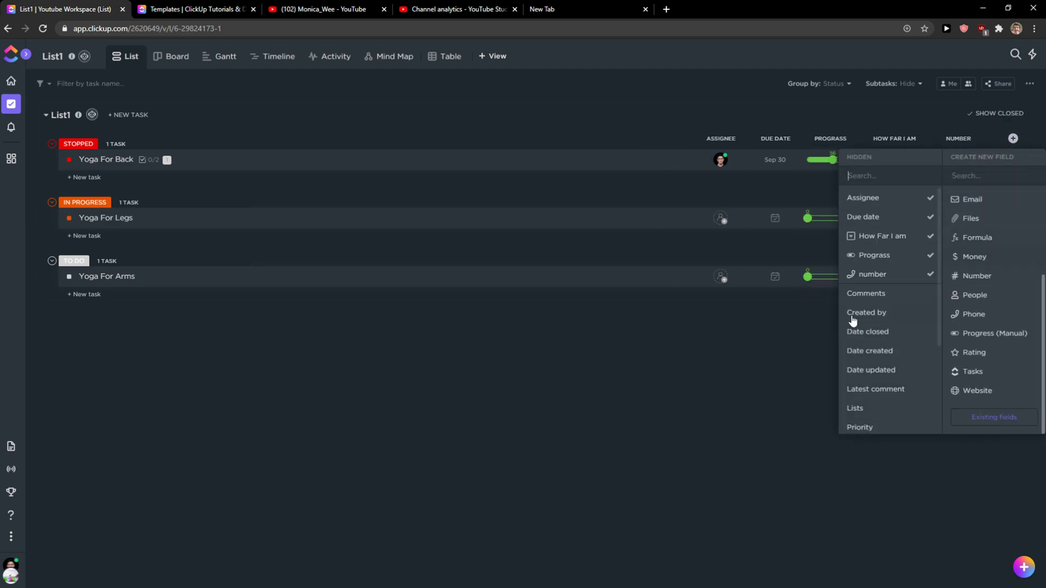
scroll("down", 3)
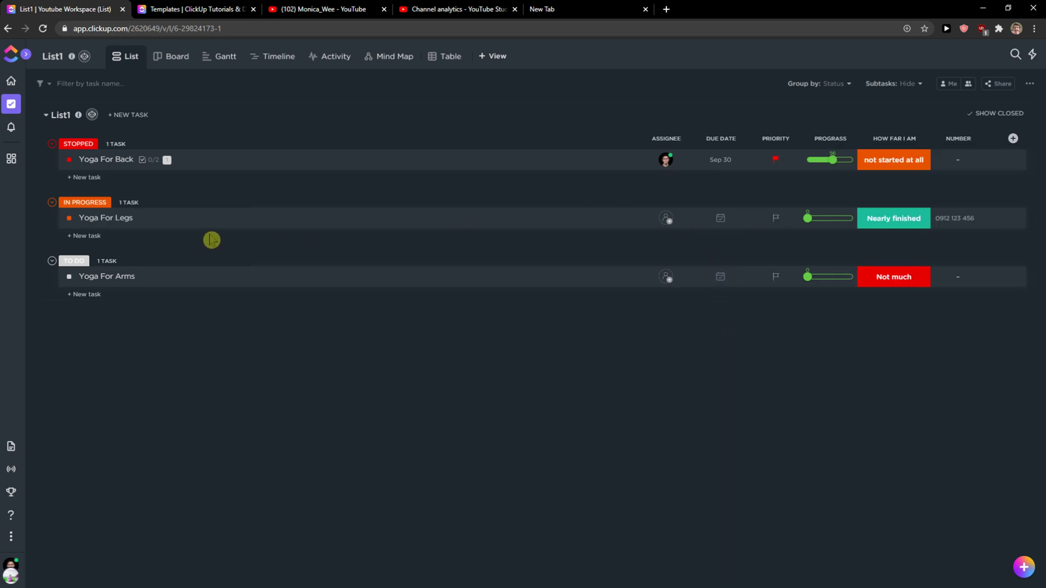
left_click(105, 218)
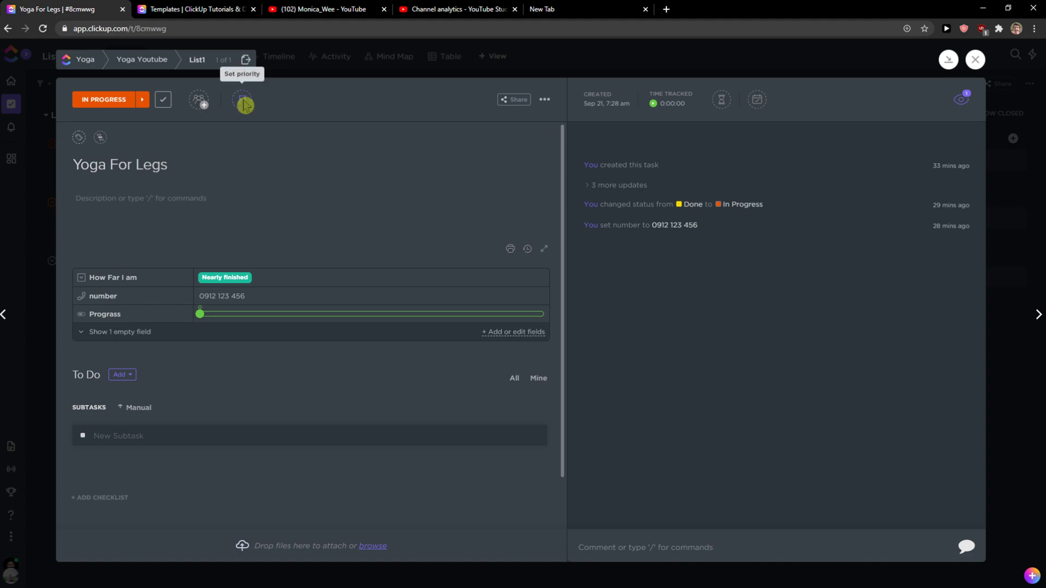